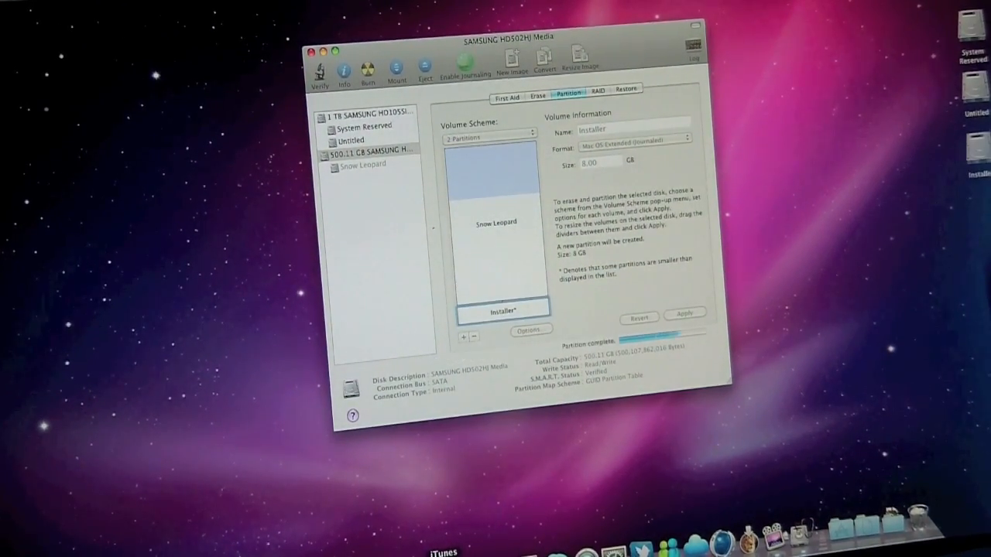
Wait for the 8 GB 'Installer' partition to appear under the 500.11 GB Samsung disk
click(685, 313)
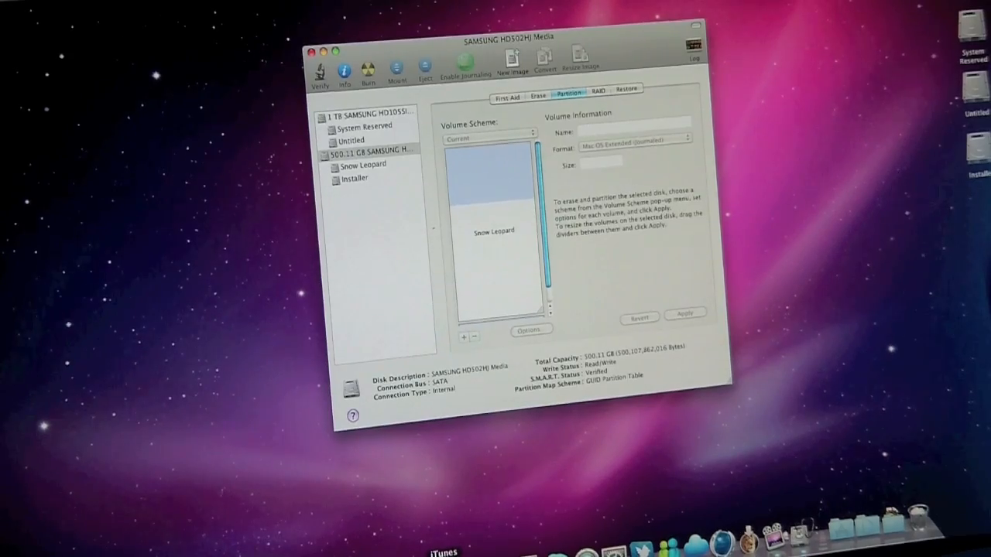